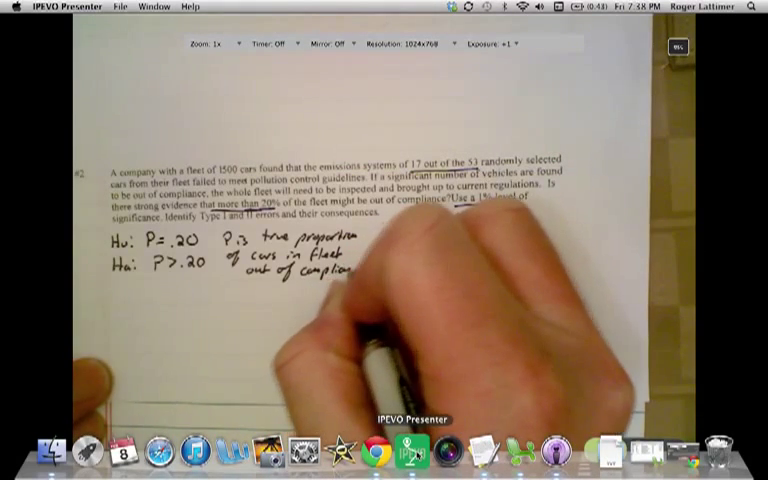
Write α=.01 beside the hypotheses, then 'Type I: Reject Ho when Ho is true'.
{"action": "type", "text": "α=.01"}
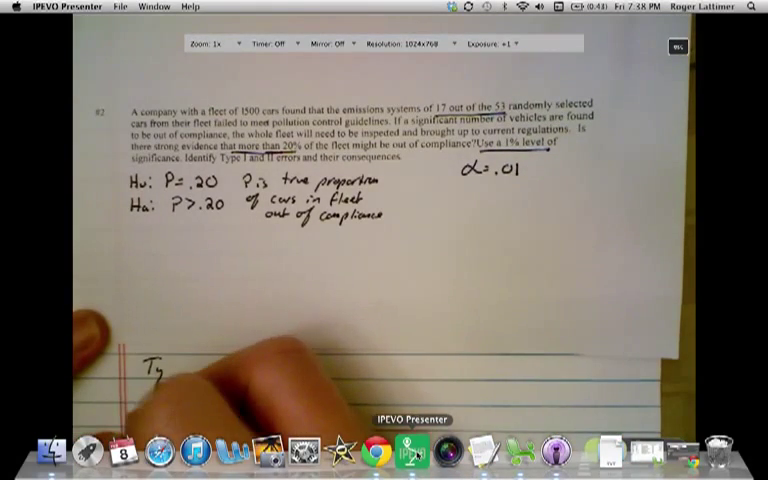
{"action": "type", "text": "Type I"}
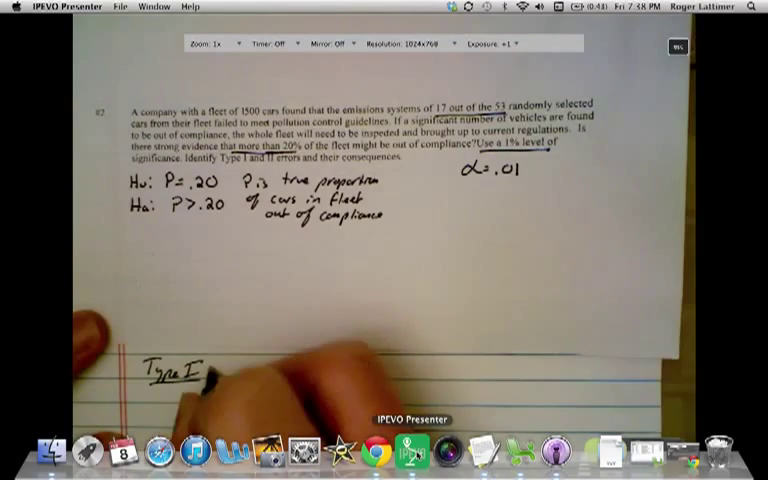
{"action": "type", "text": "Re"}
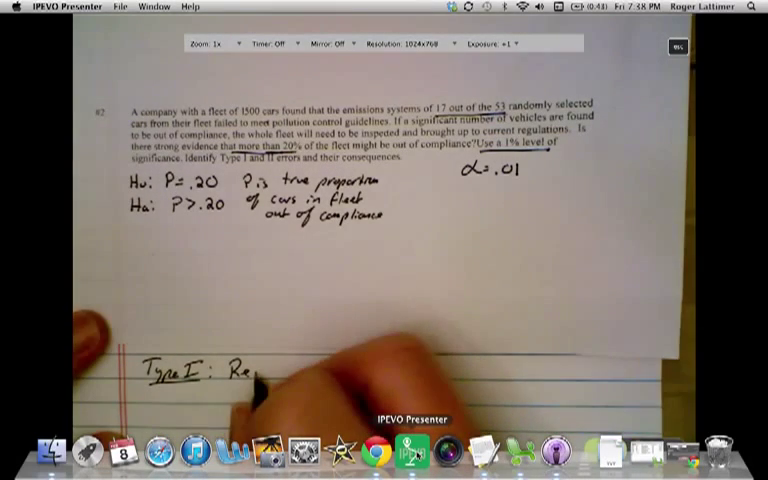
{"action": "type", "text": "Reject Ho, when"}
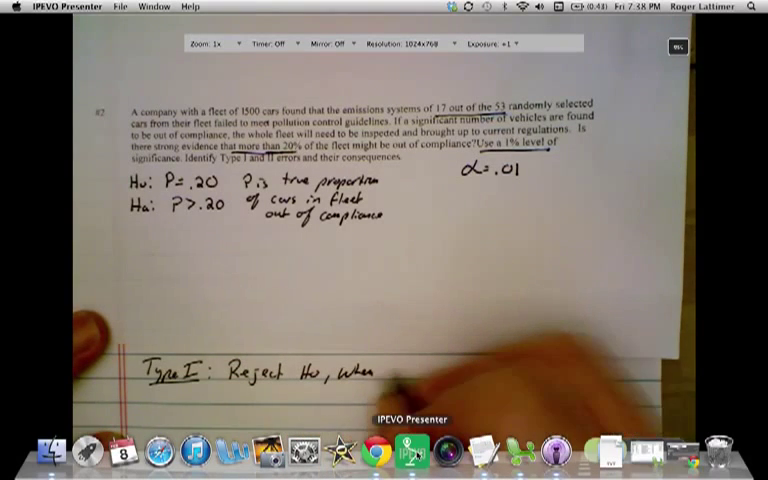
{"action": "type", "text": "Ho is t"}
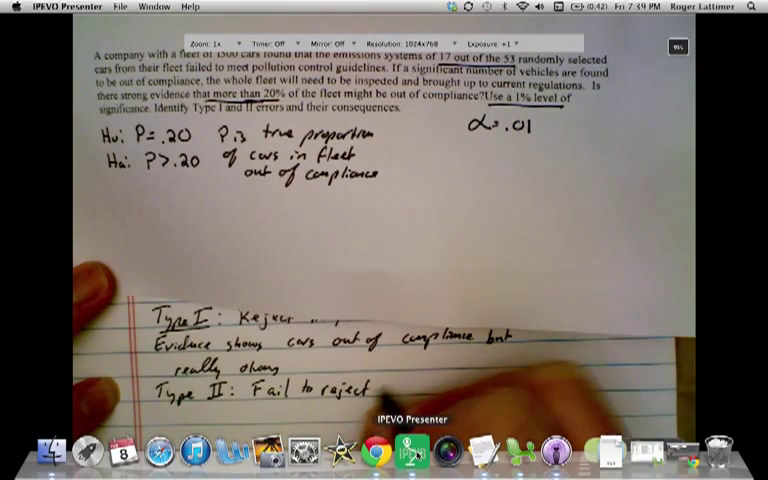
Write 'Type II: Fail to reject Ho when Ho is false' and begin its consequence.
{"action": "type", "text": "Ho, when Ho"}
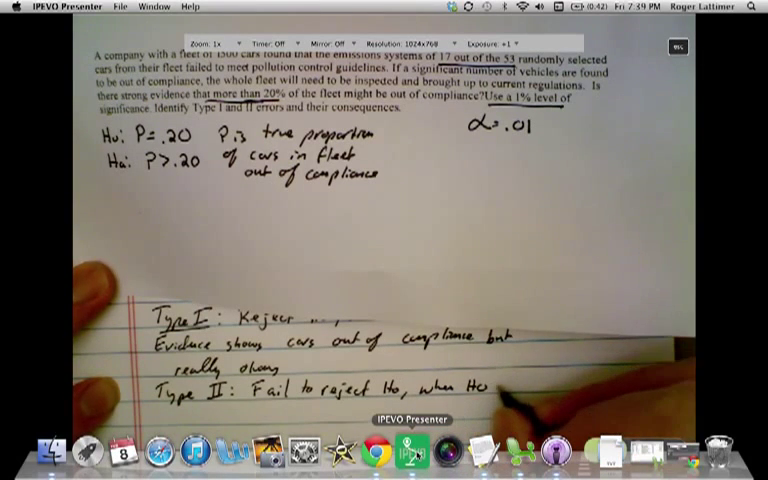
{"action": "type", "text": "is false"}
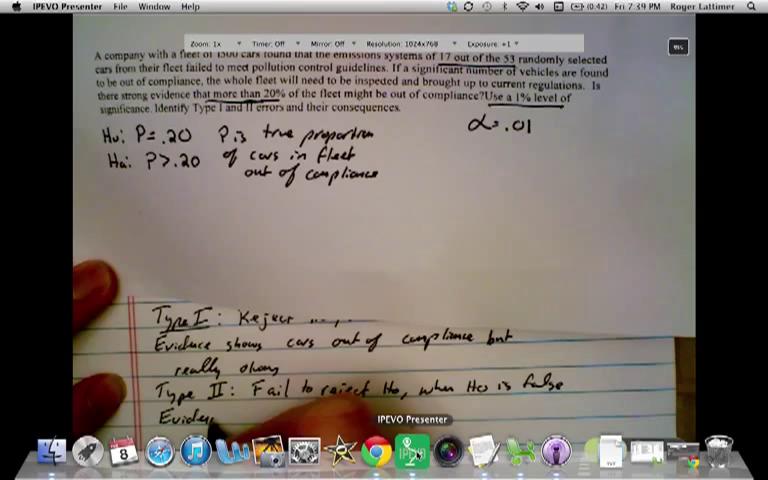
{"action": "type", "text": "shows"}
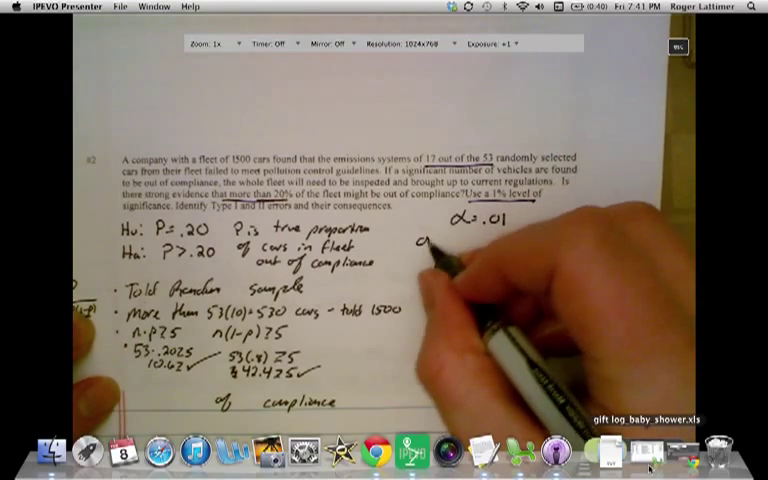
Write the one proportion z test formula and substitute (.321−.20)/√(.2(.8)/53).
{"action": "type", "text": "one prop"}
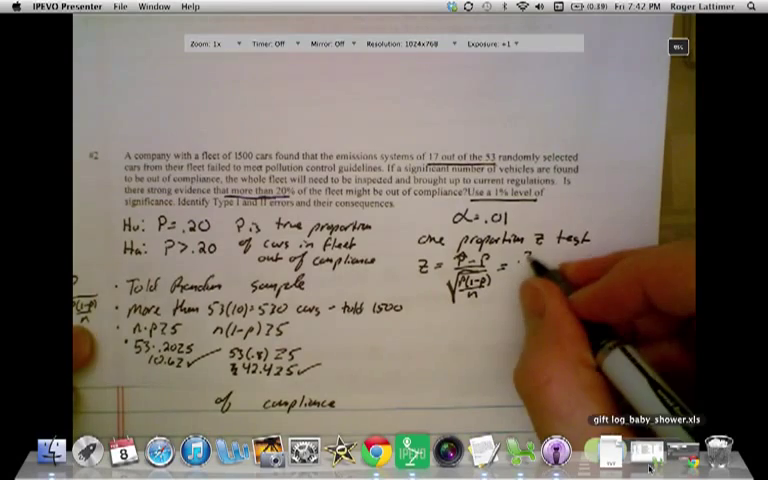
{"action": "type", "text": ".321-.20"}
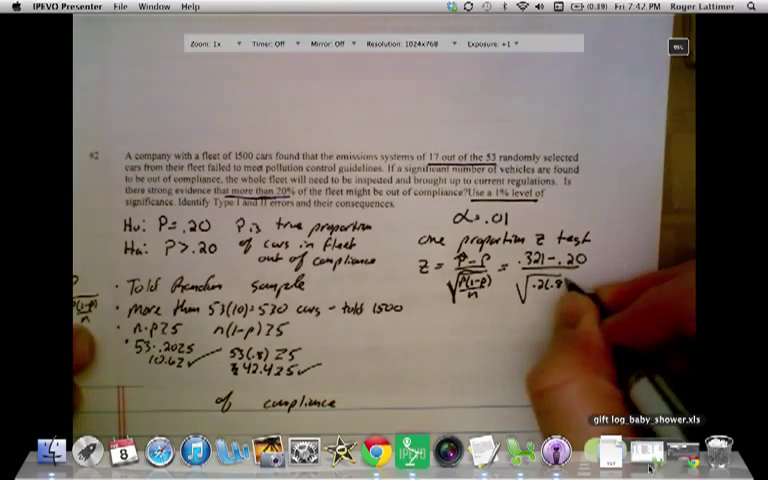
{"action": "type", "text": "53"}
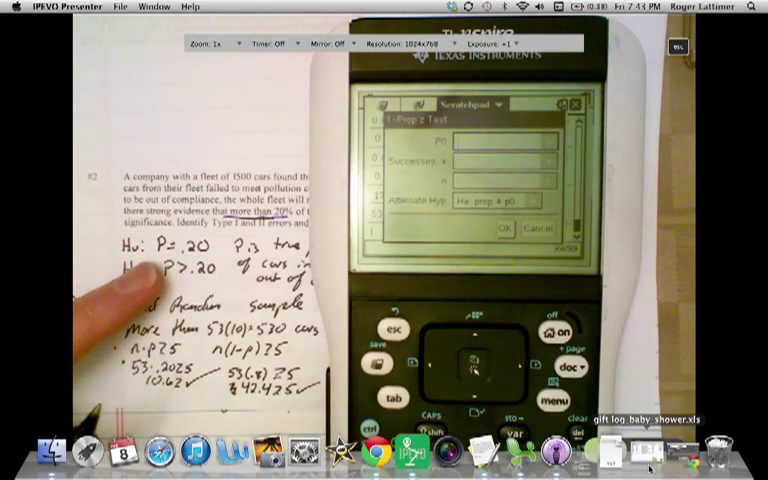
Enter p0 .20, 17 successes, n 53 with prop > p0 and display the 1-Prop z Test results.
{"action": "type", "text": "2"}
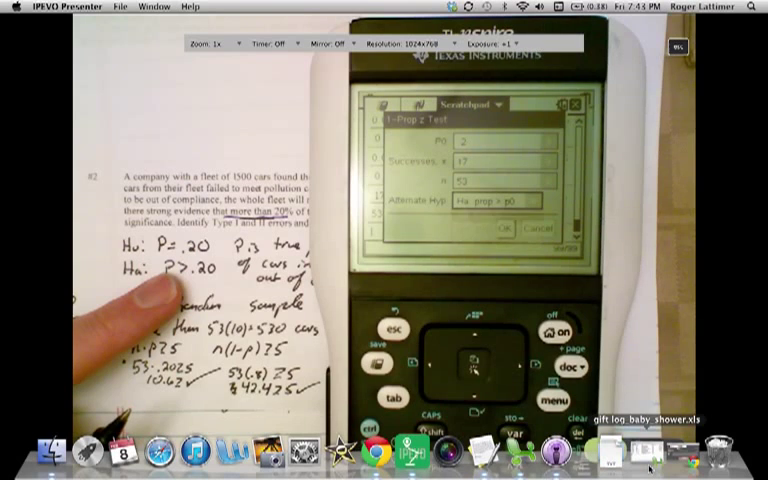
{"action": "left_click", "coordinate": [508, 228]}
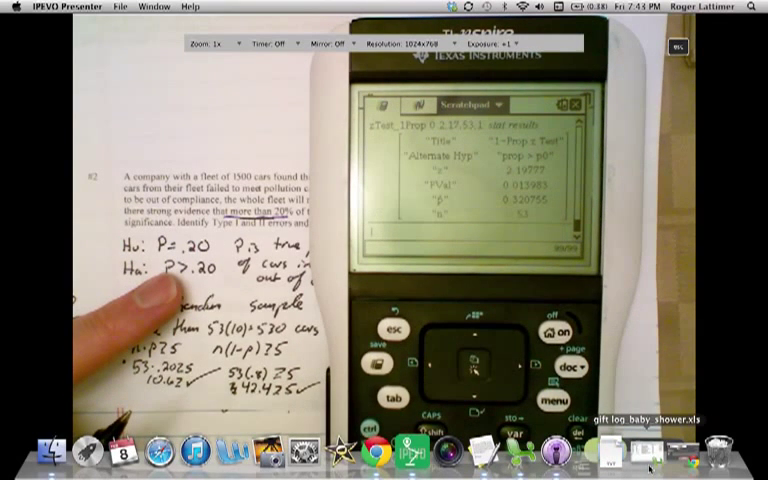